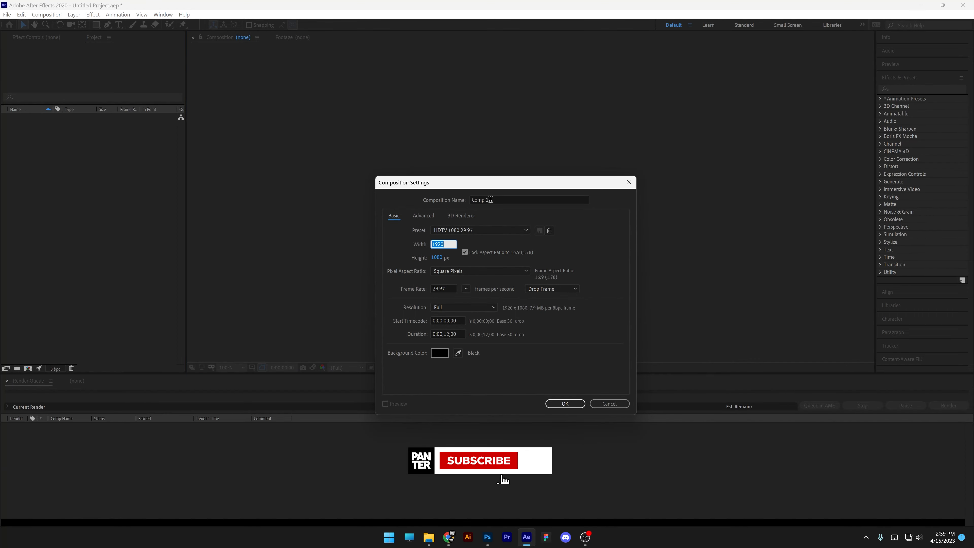
# Step: Confirm the new 1920×1080 'Liquid' composition and bring up the timeline's New menu
pyautogui.click(565, 403)
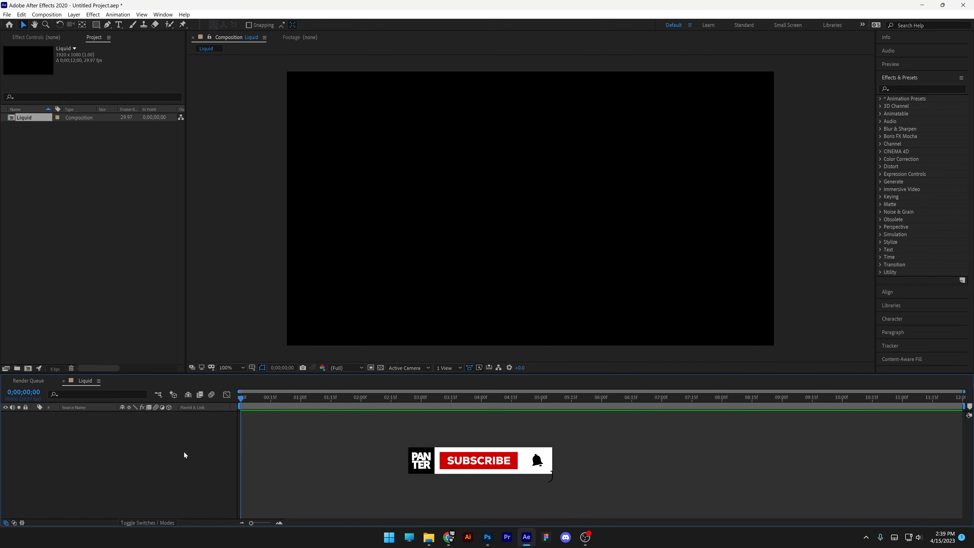
pyautogui.rightClick(185, 455)
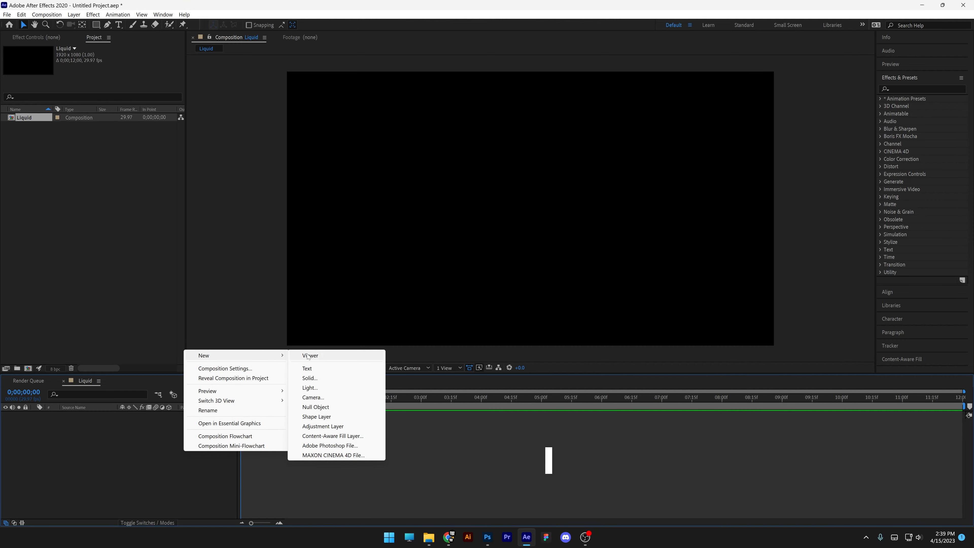
# Step: Add a new solid and apply the 4-Color Gradient effect found via 'gradie'
pyautogui.click(309, 378)
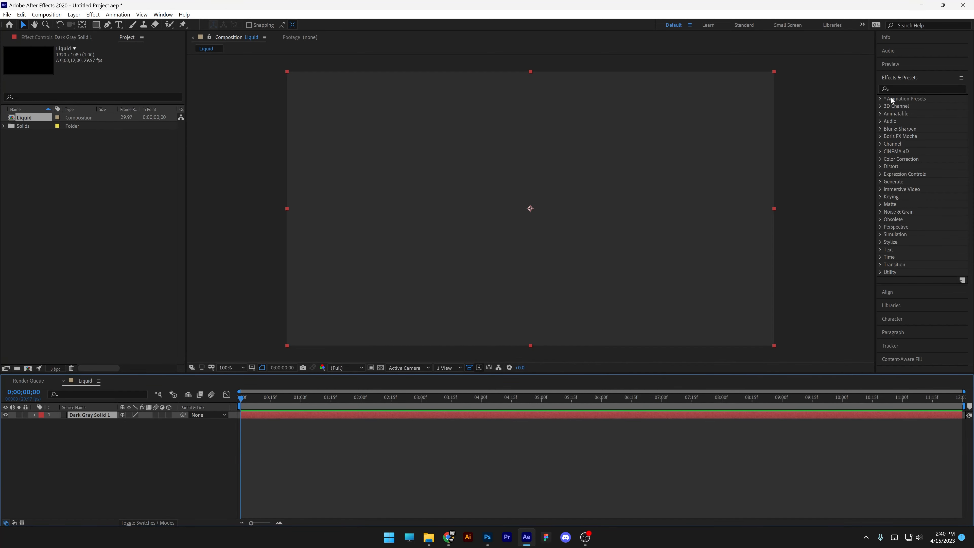
pyautogui.write('grl')
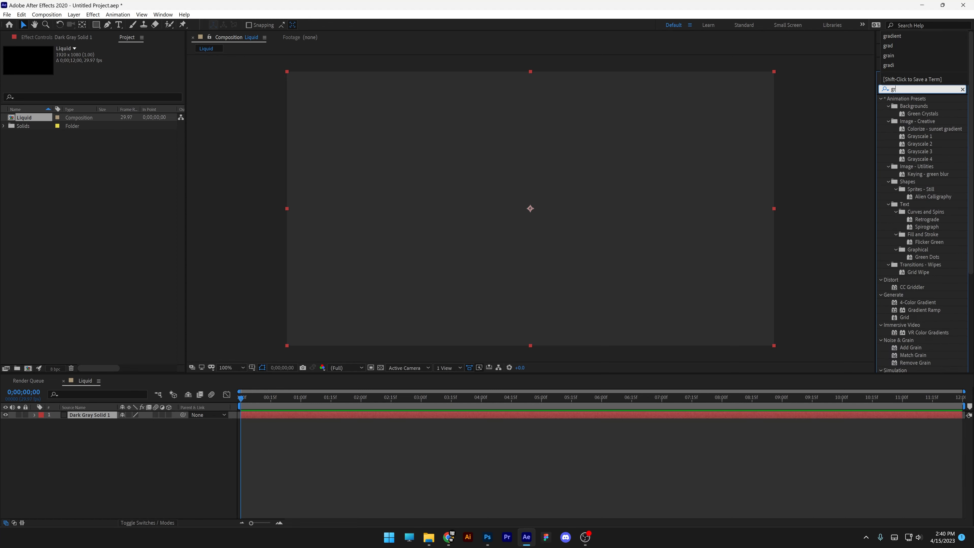
pyautogui.write('gradie')
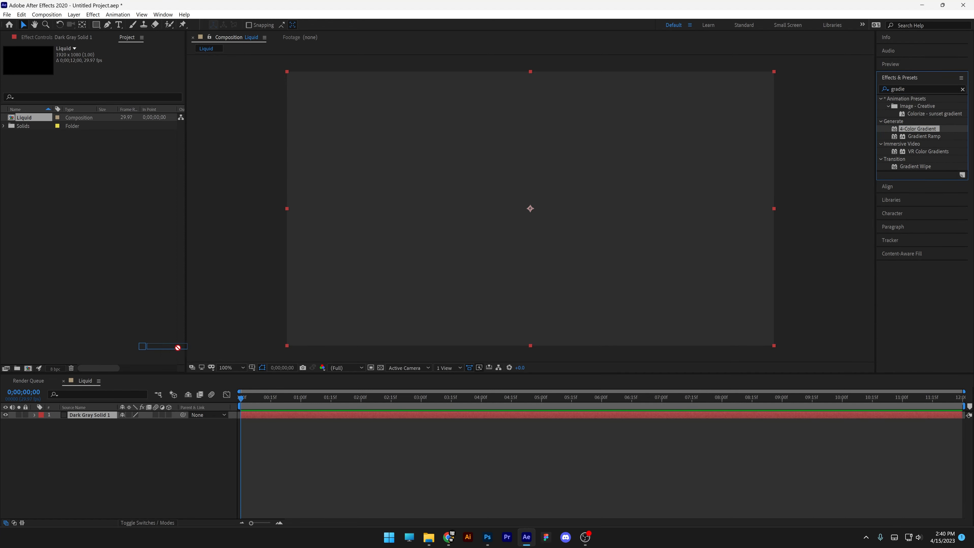
pyautogui.doubleClick(918, 129)
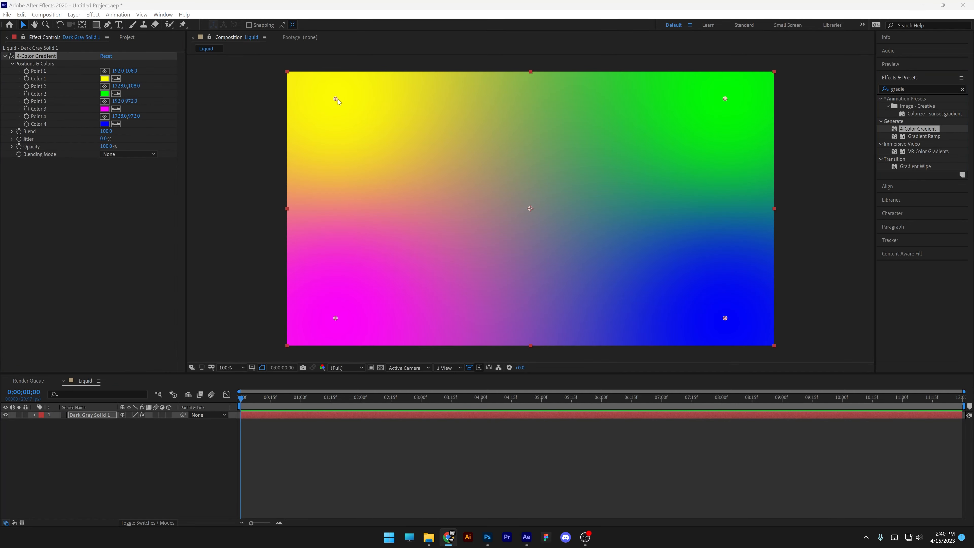
# Step: Pull the gradient's yellow and remaining colour points in toward the frame centre
pyautogui.moveTo(336, 100); pyautogui.dragTo(456, 172)
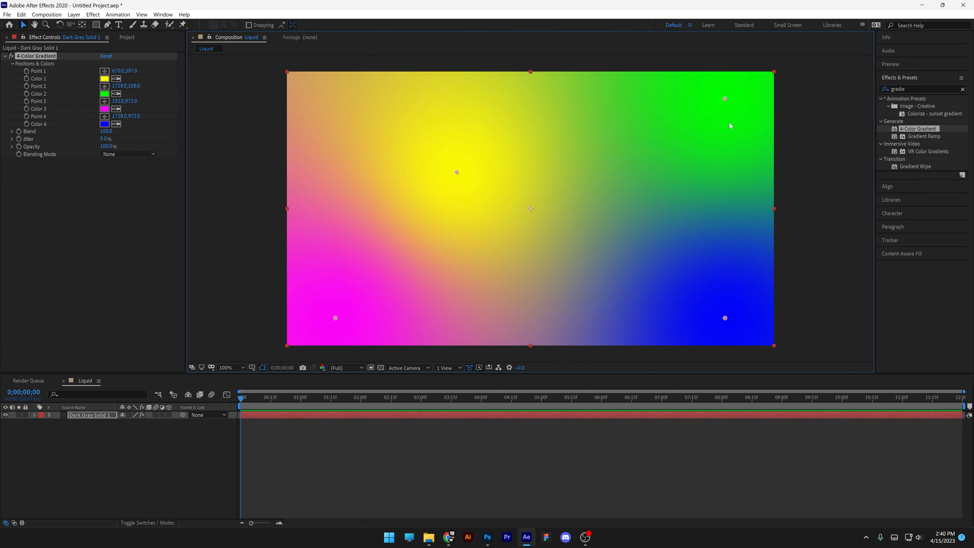
pyautogui.moveTo(725, 99); pyautogui.dragTo(582, 173)
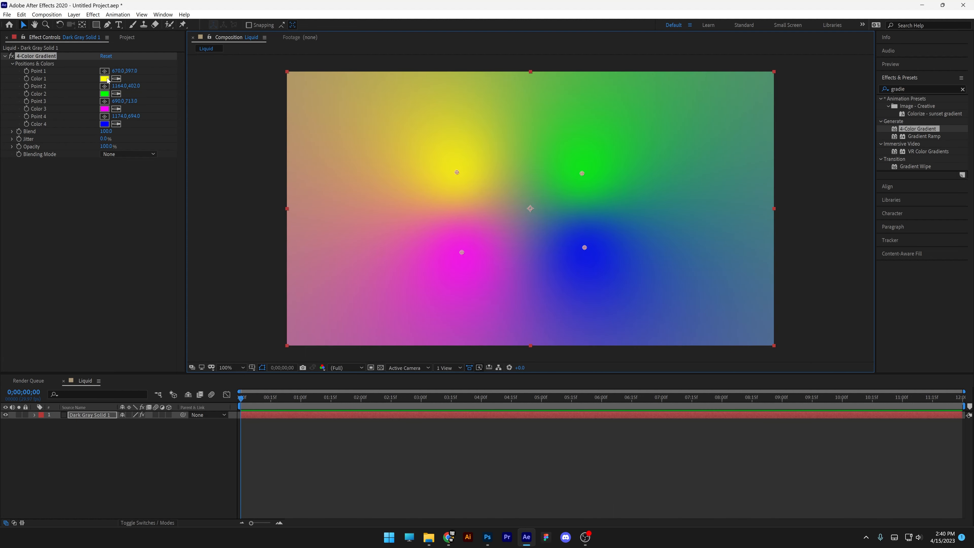
# Step: Recolour the four gradient swatches to blue, white, pinkish red and purple
pyautogui.click(105, 78)
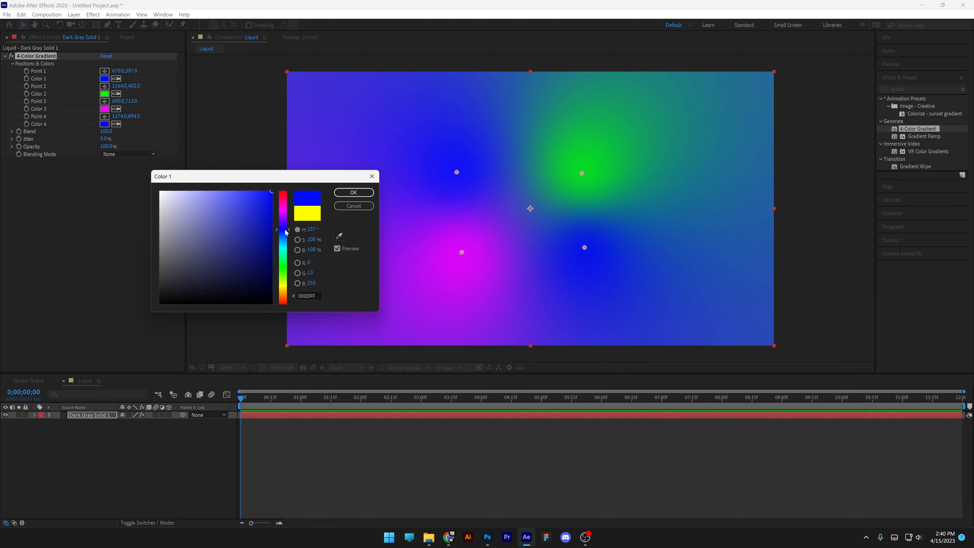
pyautogui.click(354, 193)
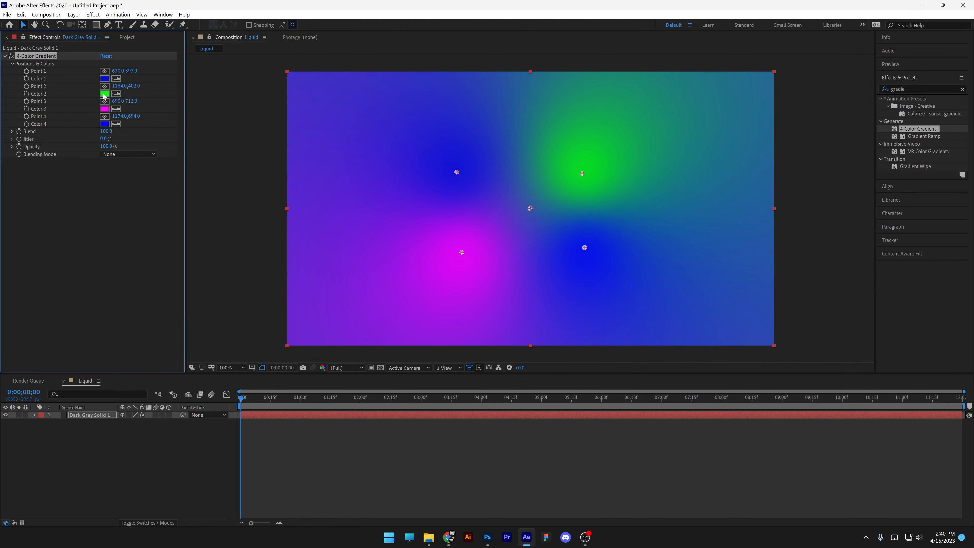
pyautogui.click(105, 93)
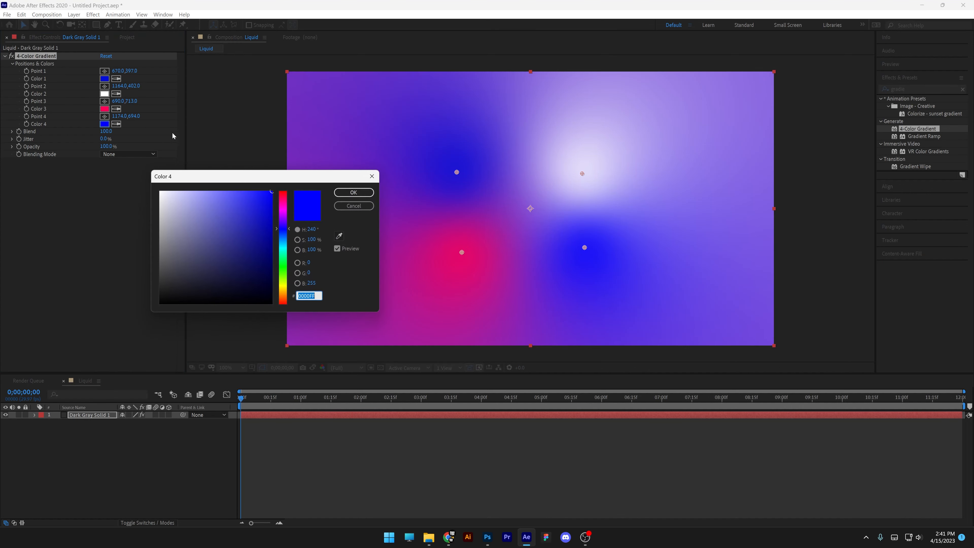
pyautogui.click(354, 192)
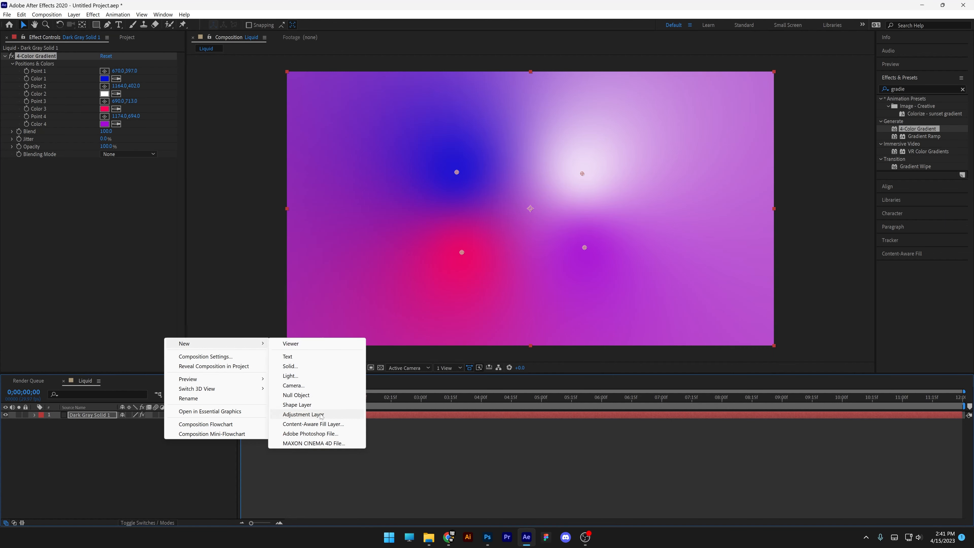
# Step: Add an adjustment layer above the solid and apply Turbulent Displace to it
pyautogui.click(303, 414)
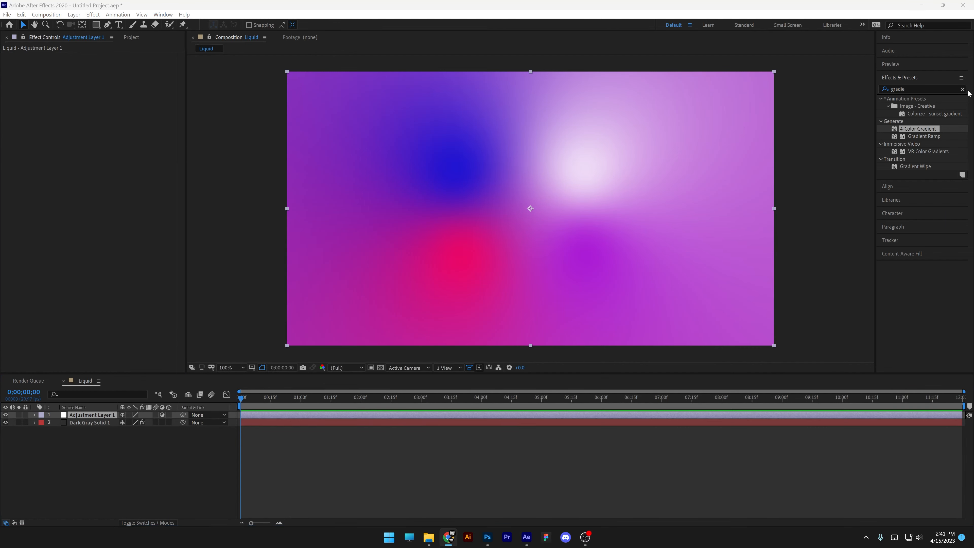
pyautogui.write('turbulen')
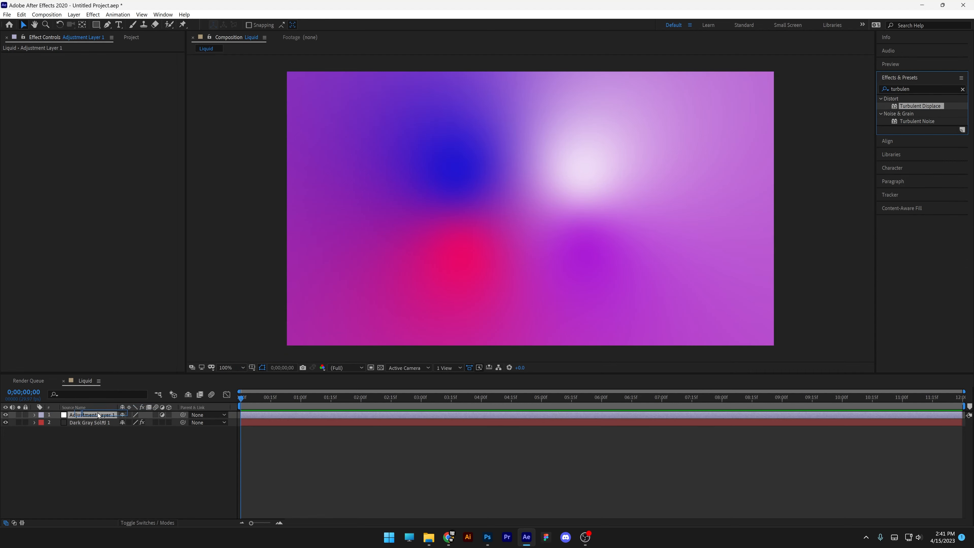
pyautogui.doubleClick(920, 105)
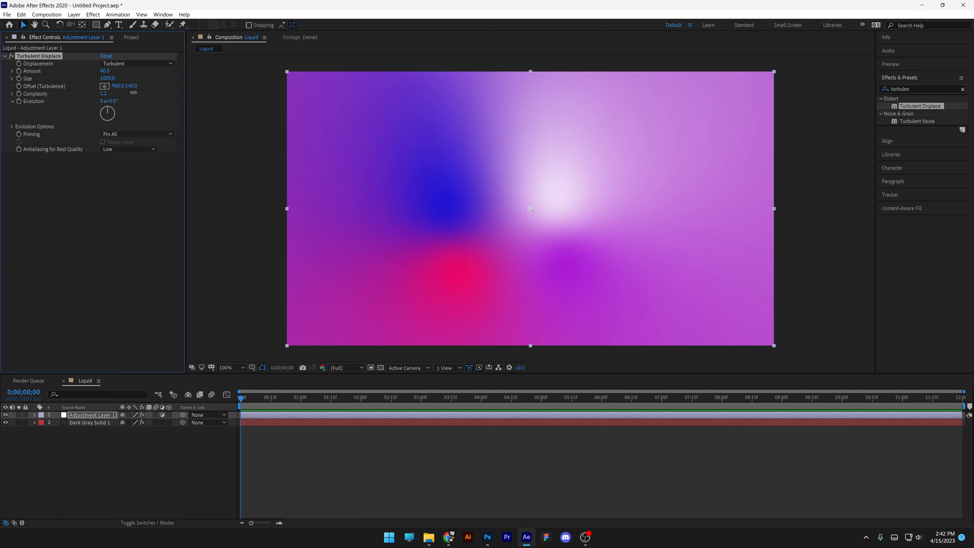
# Step: Set Turbulent Displace to Complexity 10 with Vertical Displacement
pyautogui.write('10.0')
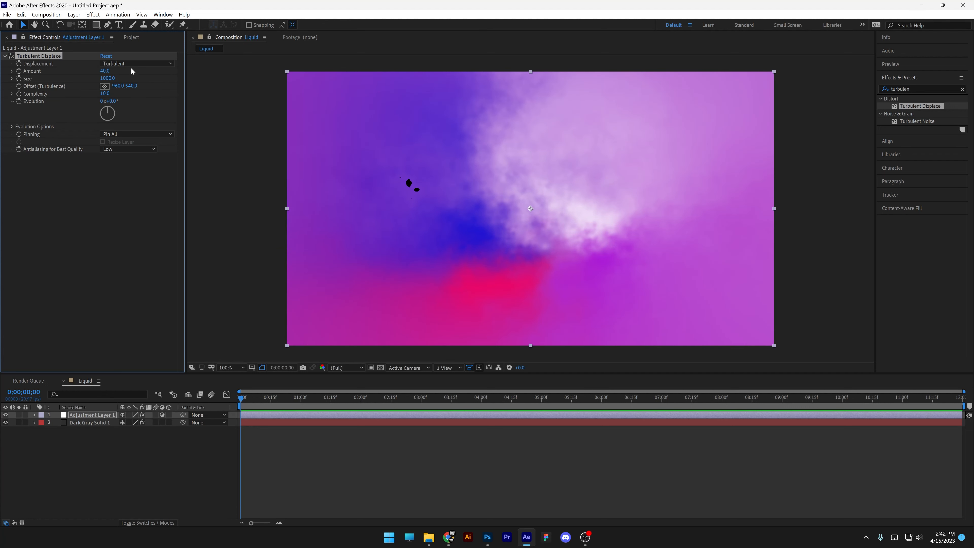
pyautogui.click(137, 63)
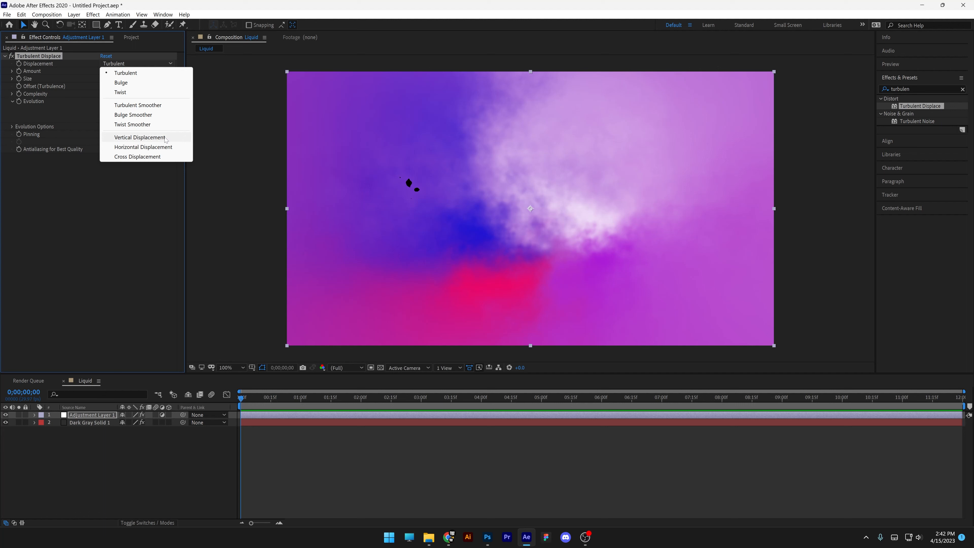
pyautogui.click(140, 138)
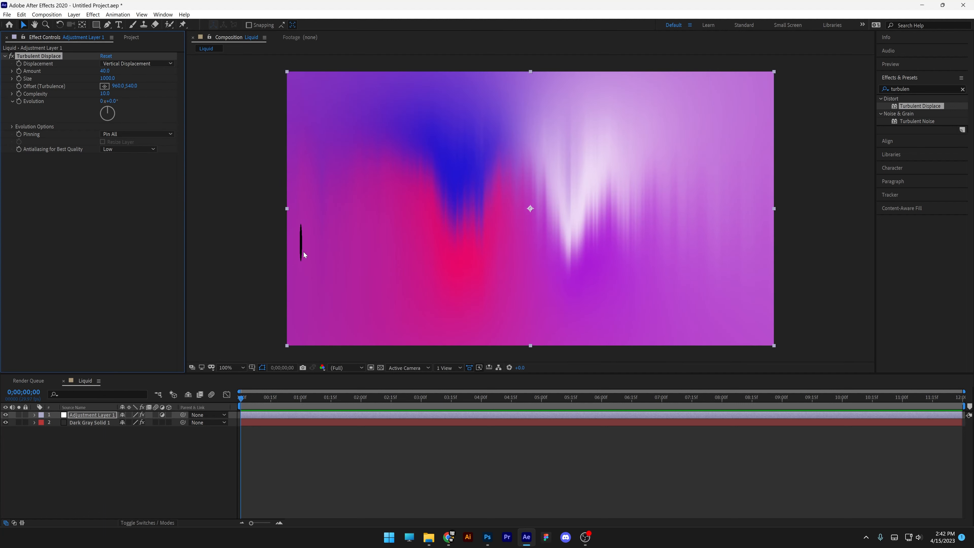
pyautogui.moveTo(324, 242)
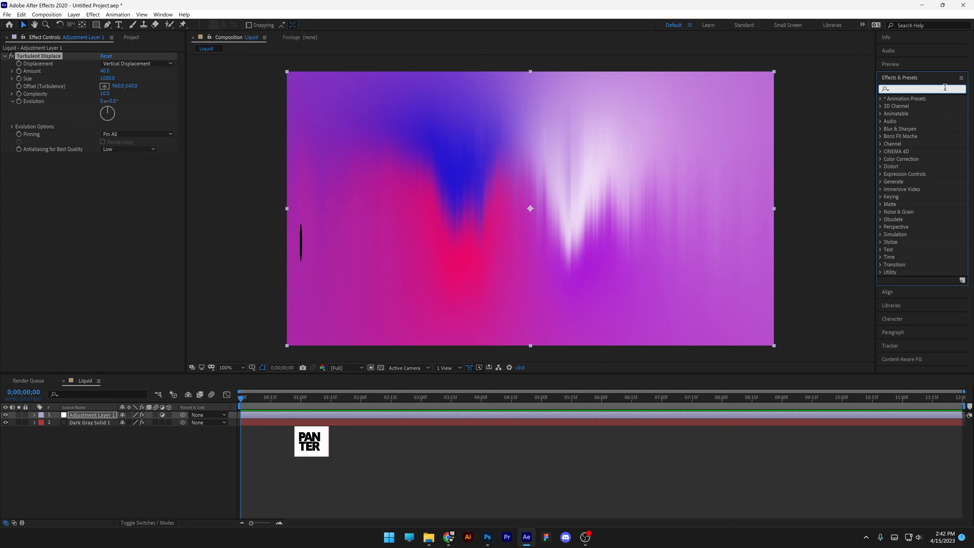
# Step: Apply Motion Tile to the adjustment layer with Mirror Edges enabled
pyautogui.write('motion')
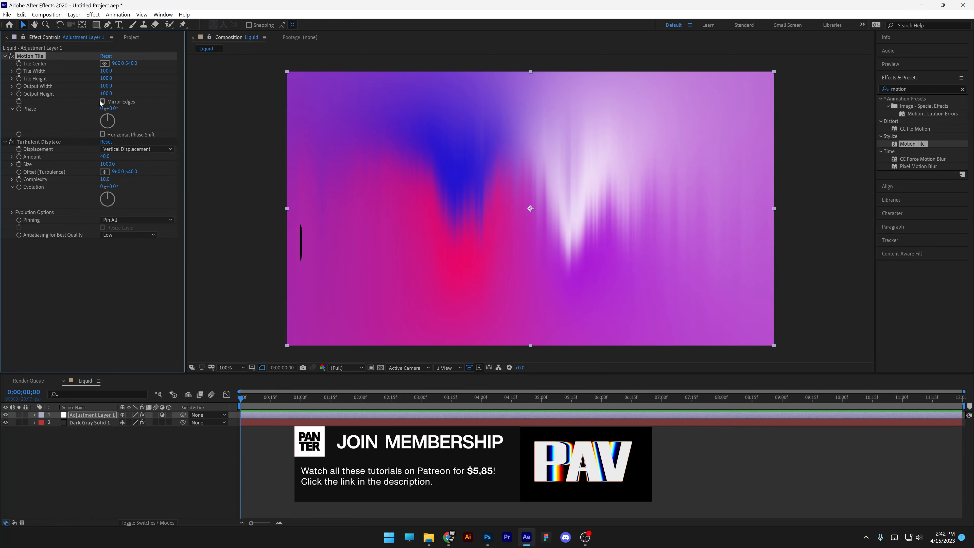
pyautogui.click(103, 101)
pyautogui.write('time*100')
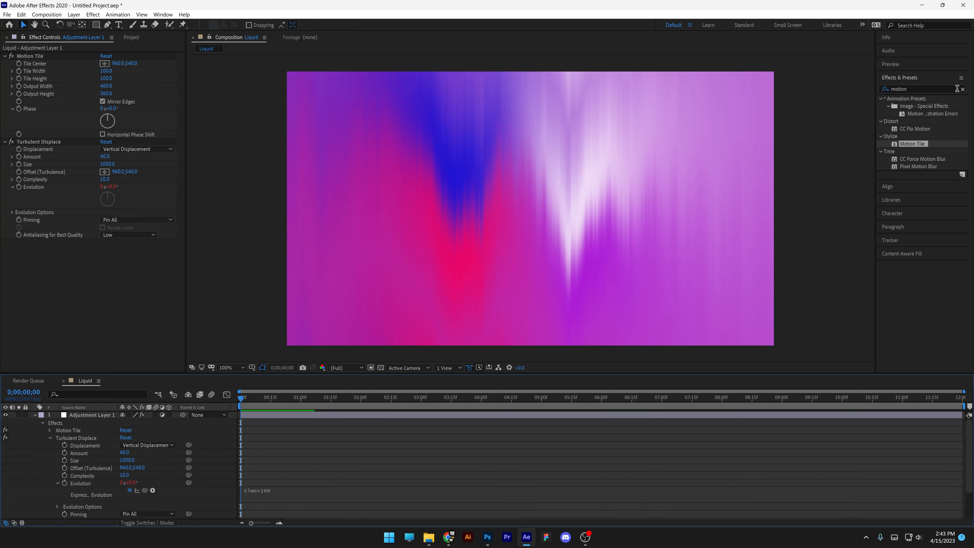
# Step: Apply CC Smear and stretch its end point across the frame into a wave
pyautogui.write('cc sme')
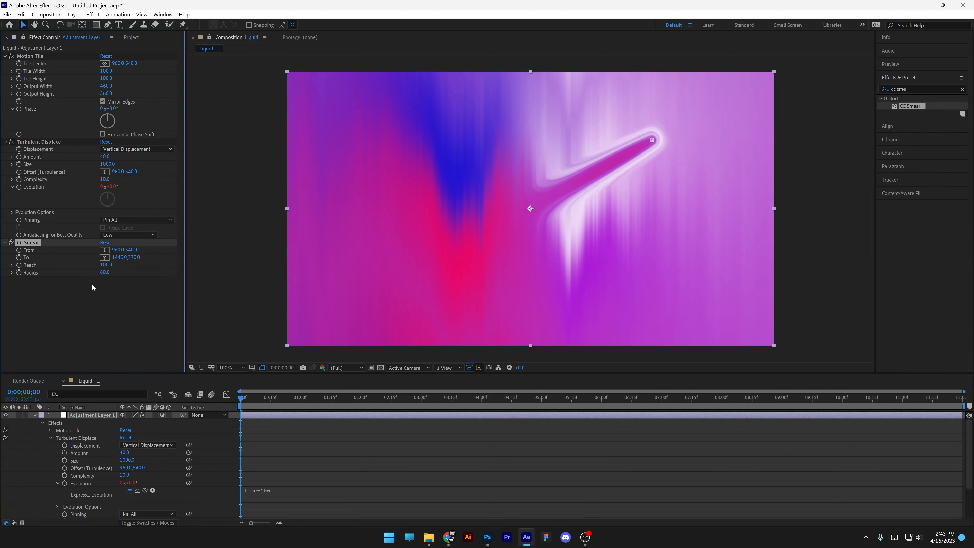
pyautogui.moveTo(529, 208); pyautogui.dragTo(551, 218)
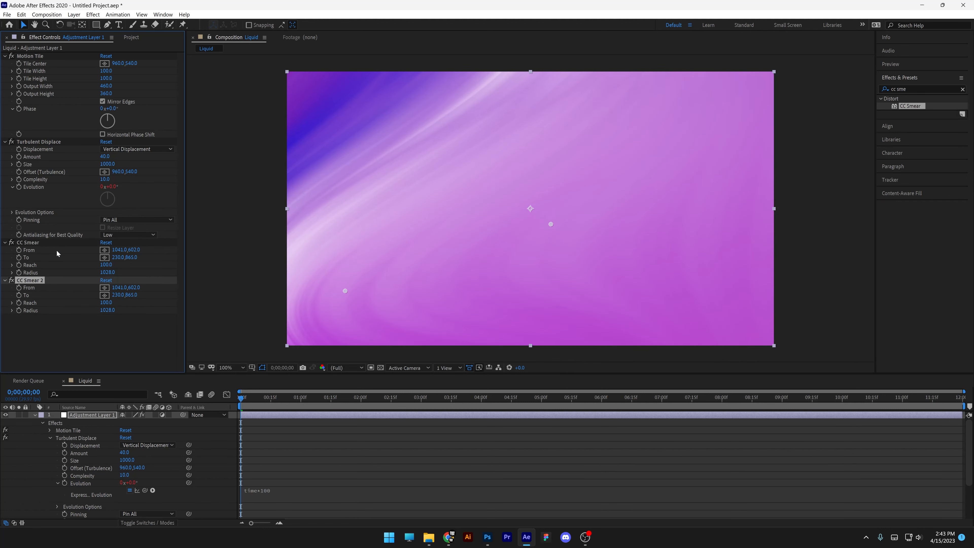
pyautogui.moveTo(344, 292)
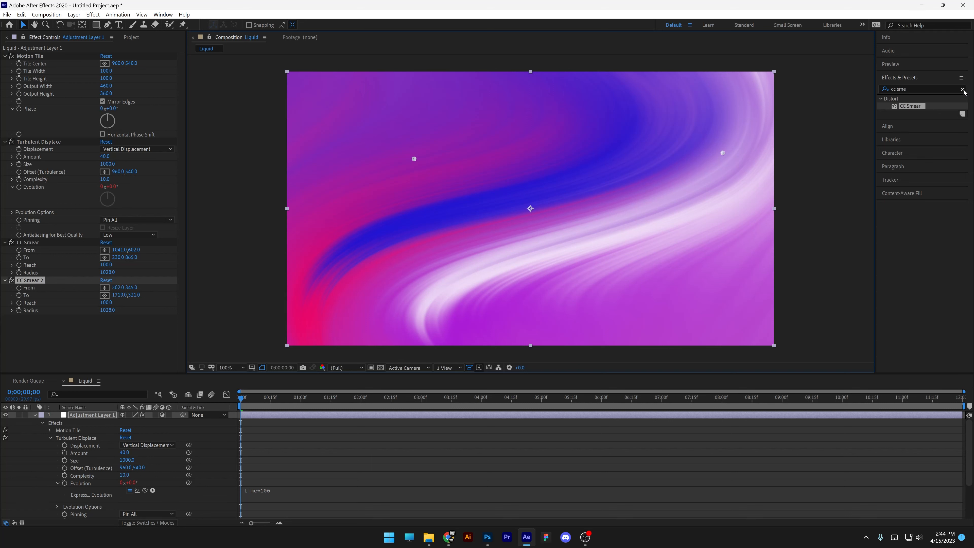
# Step: Apply the Twirl effect to the adjustment layer to curl the wave
pyautogui.write('twirl')
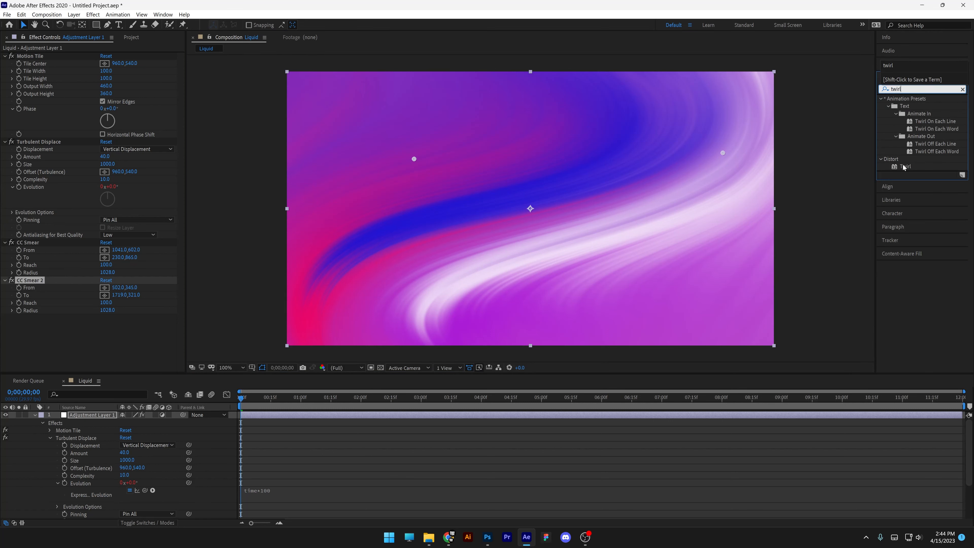
pyautogui.doubleClick(905, 167)
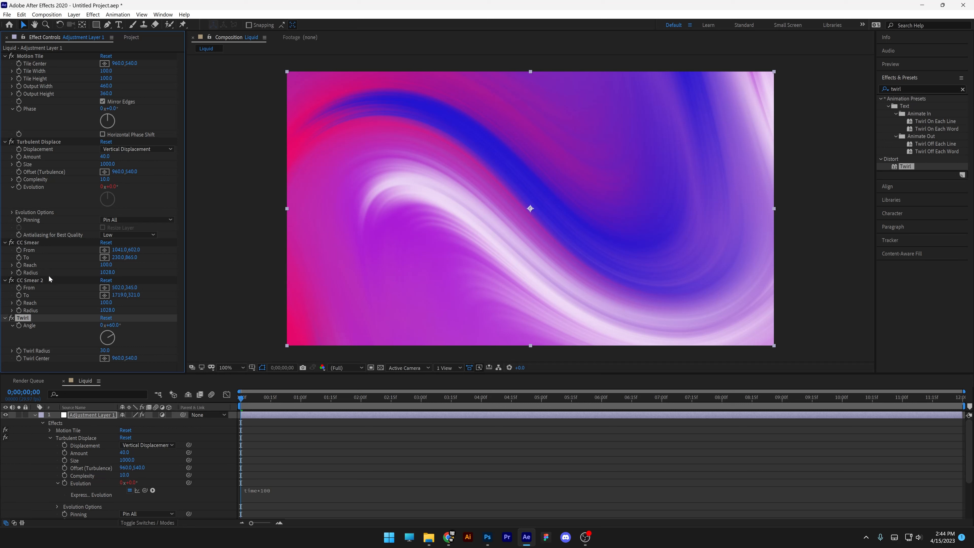
# Step: Show the first CC Smear's points and jump to 0;00;02;00 to check the swirl animates
pyautogui.click(29, 280)
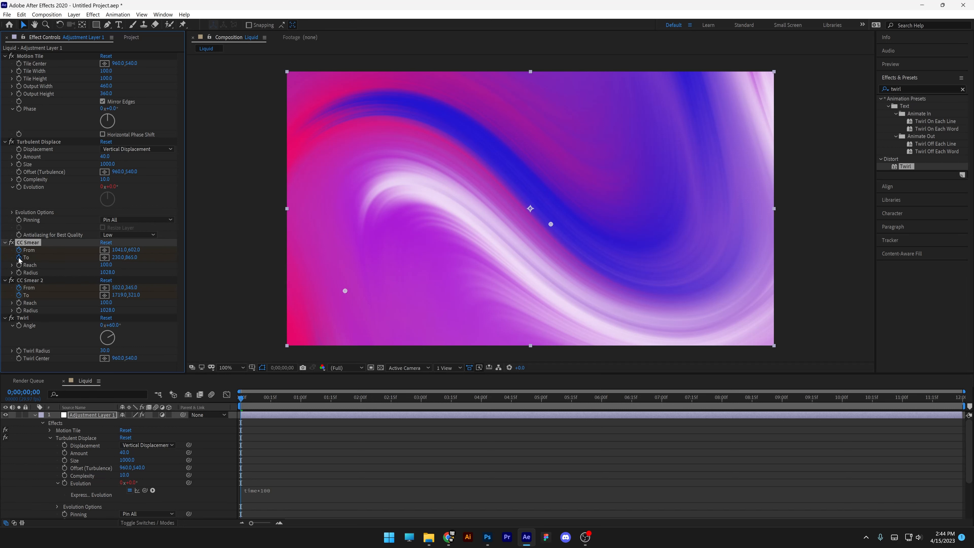
pyautogui.moveTo(359, 404)
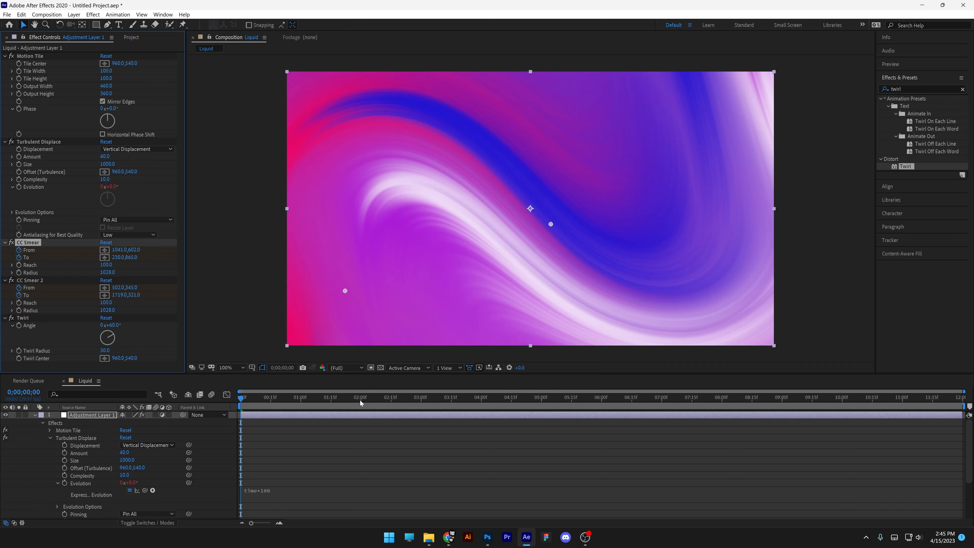
pyautogui.click(360, 401)
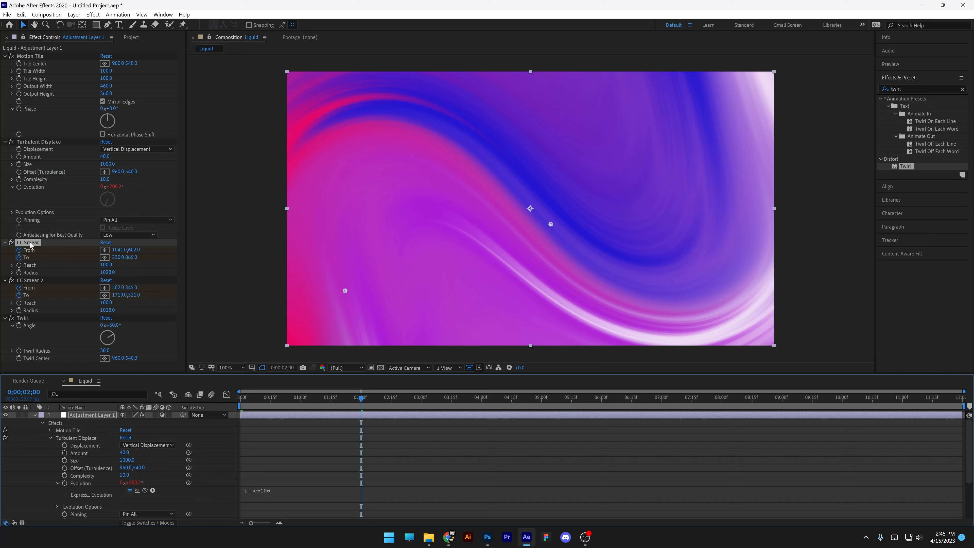